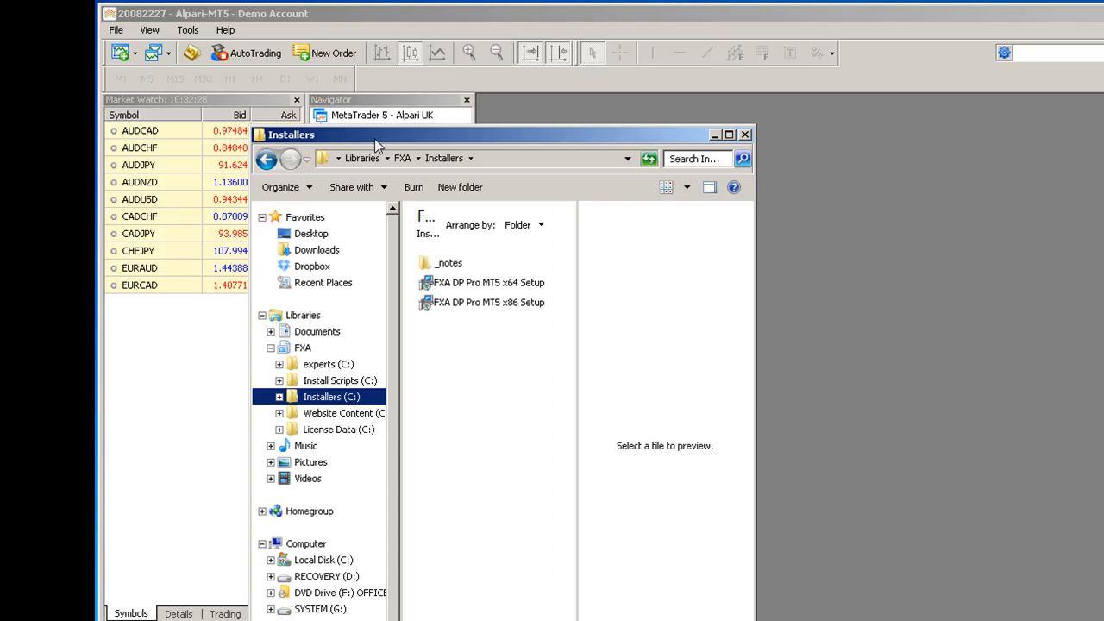
- Run the 'FXA DP Pro MT5 x64 Setup' installer from the Installers folder
left_click(488, 283)
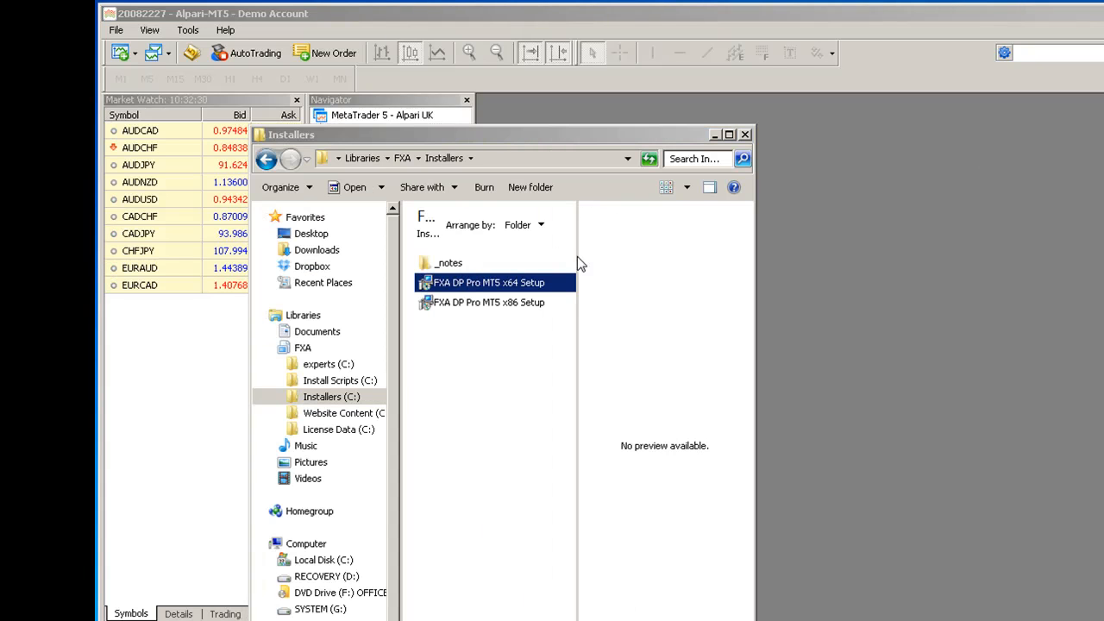
double_click(488, 283)
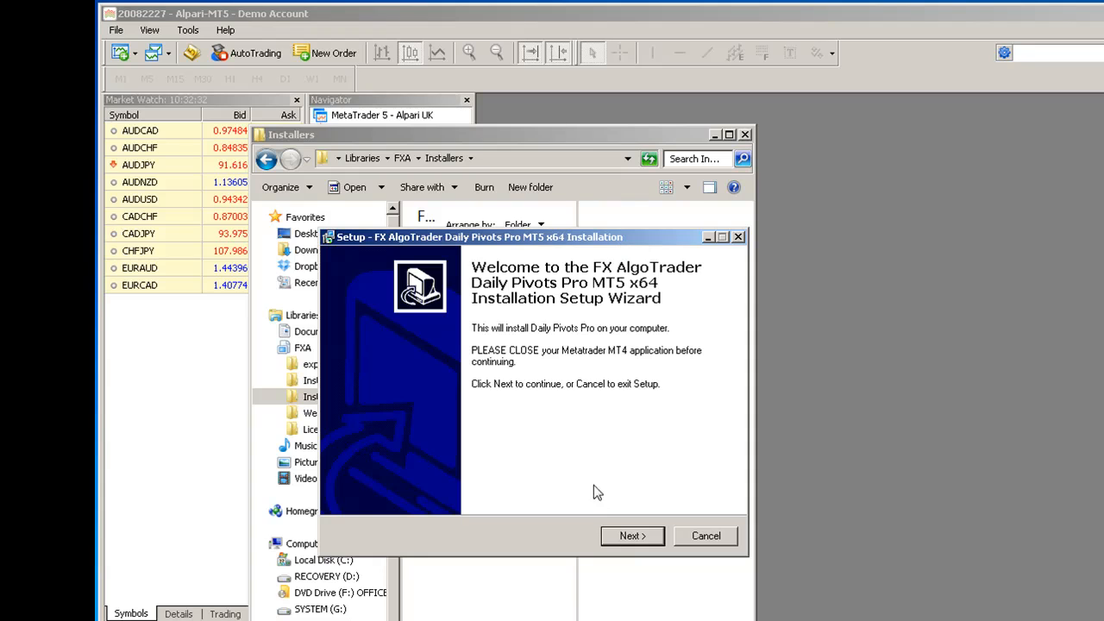
- Accept the licence and install into the existing 'MetaTrader 5 - Alpari UK' folder
left_click(632, 535)
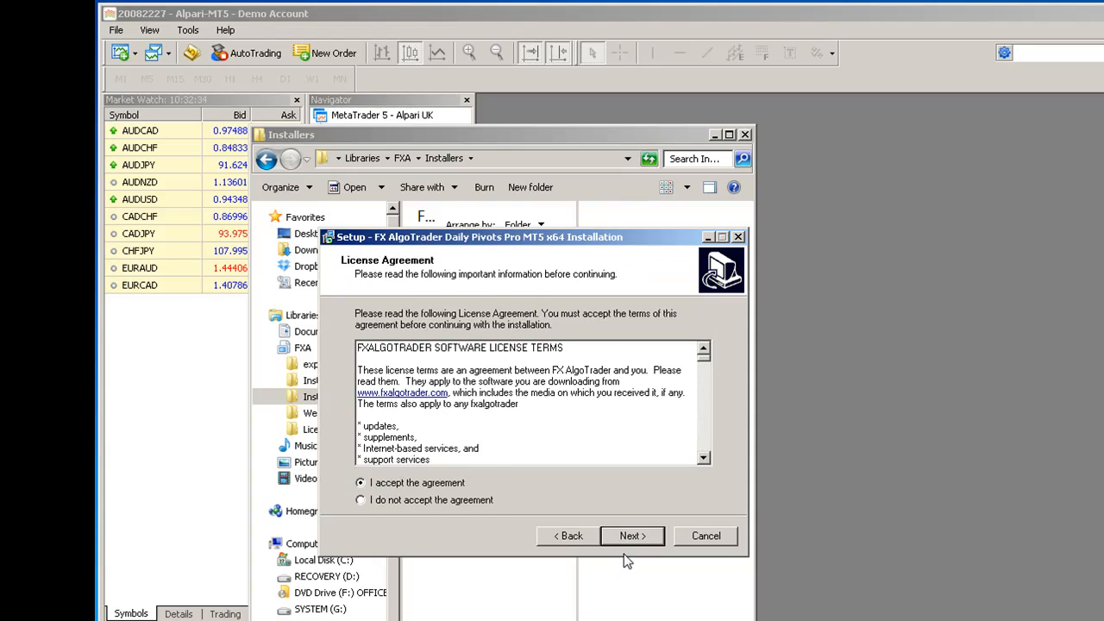
left_click(631, 535)
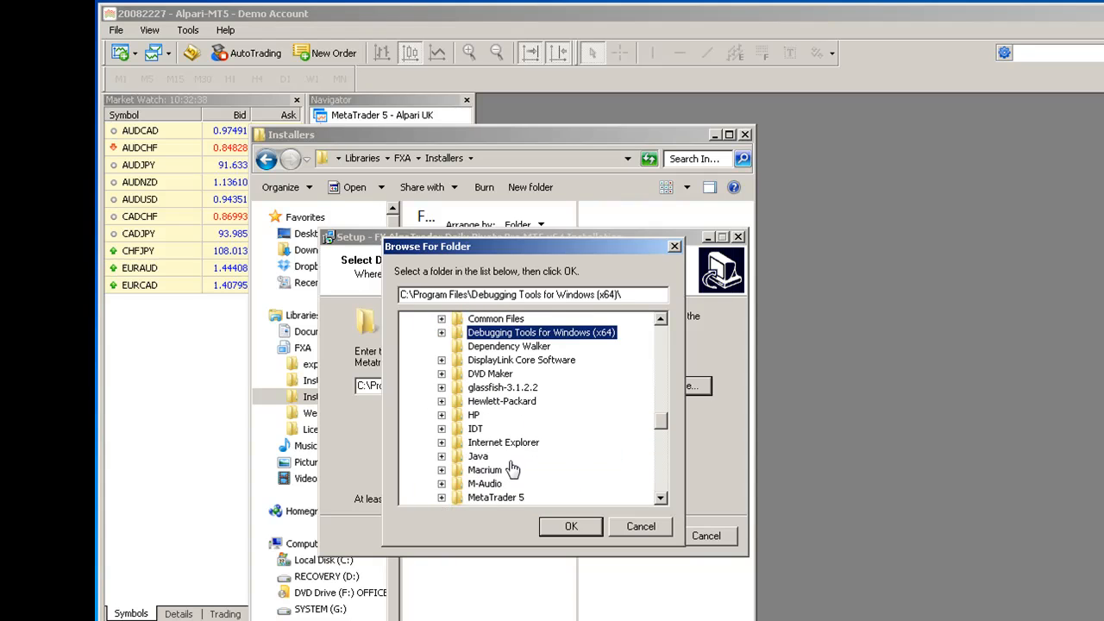
left_click(518, 428)
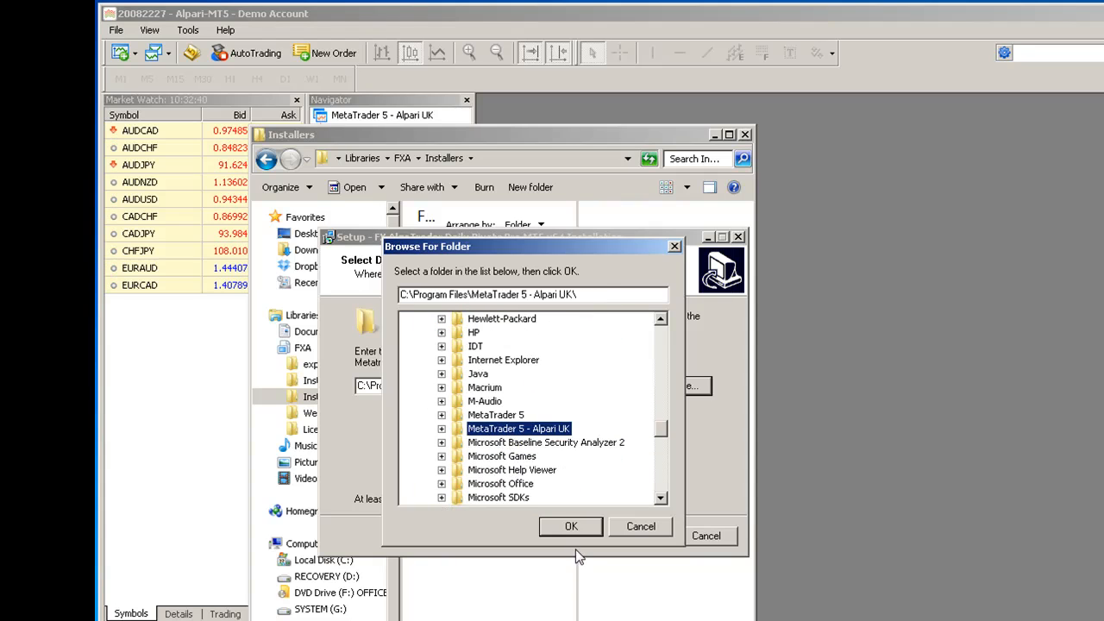
left_click(569, 527)
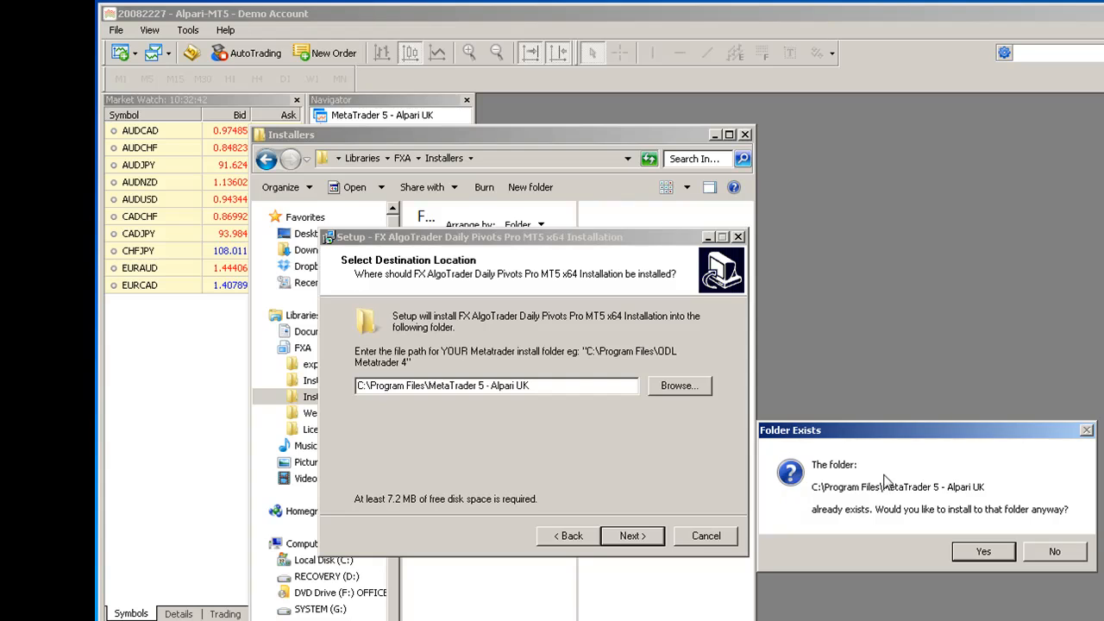
left_click(984, 552)
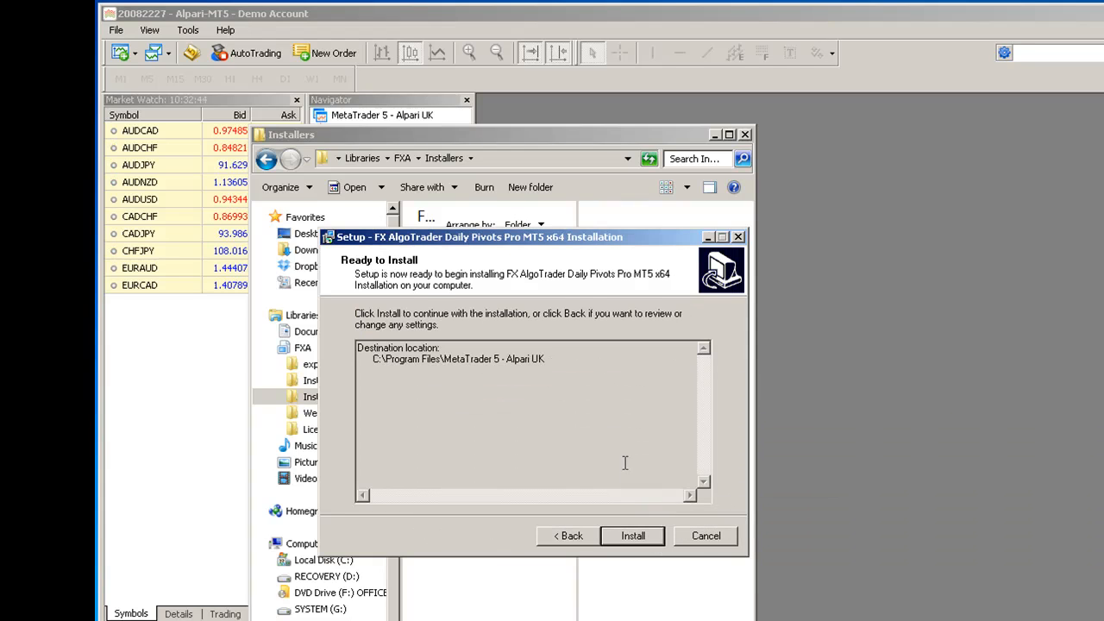
left_click(632, 535)
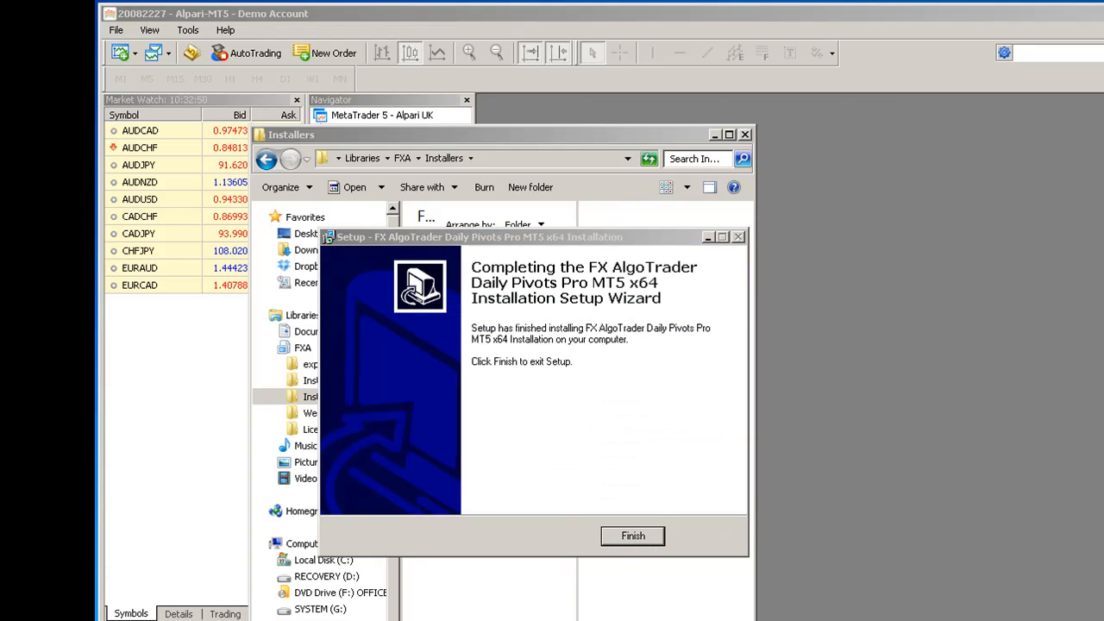
- Finish the setup wizard past the Visual C++ 2010 notice and close the Installers window
left_click(632, 535)
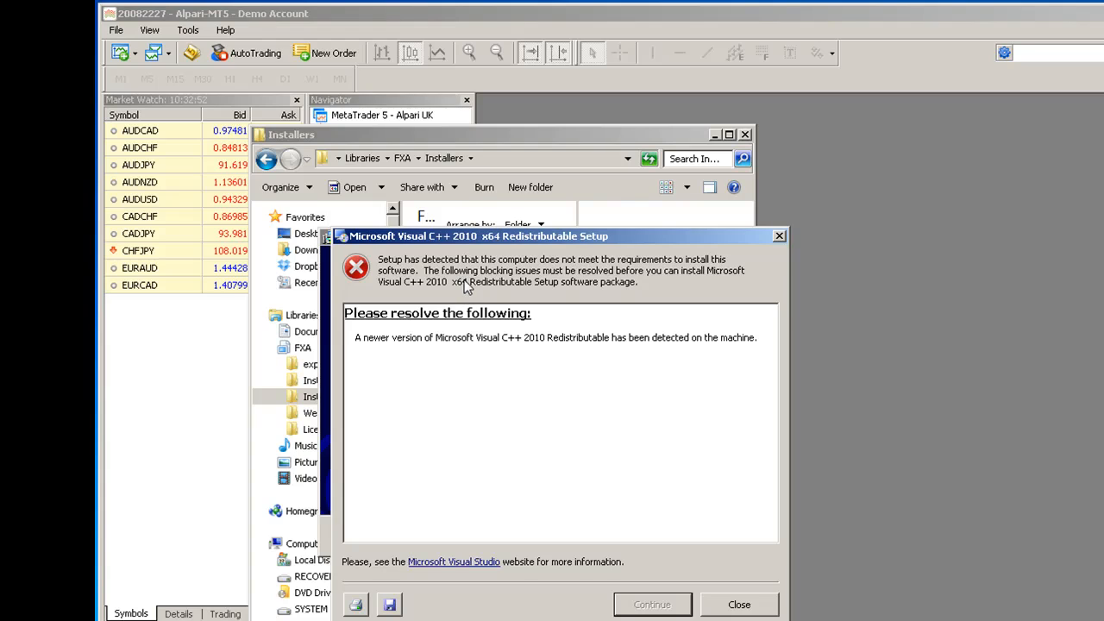
mouse_move(490, 290)
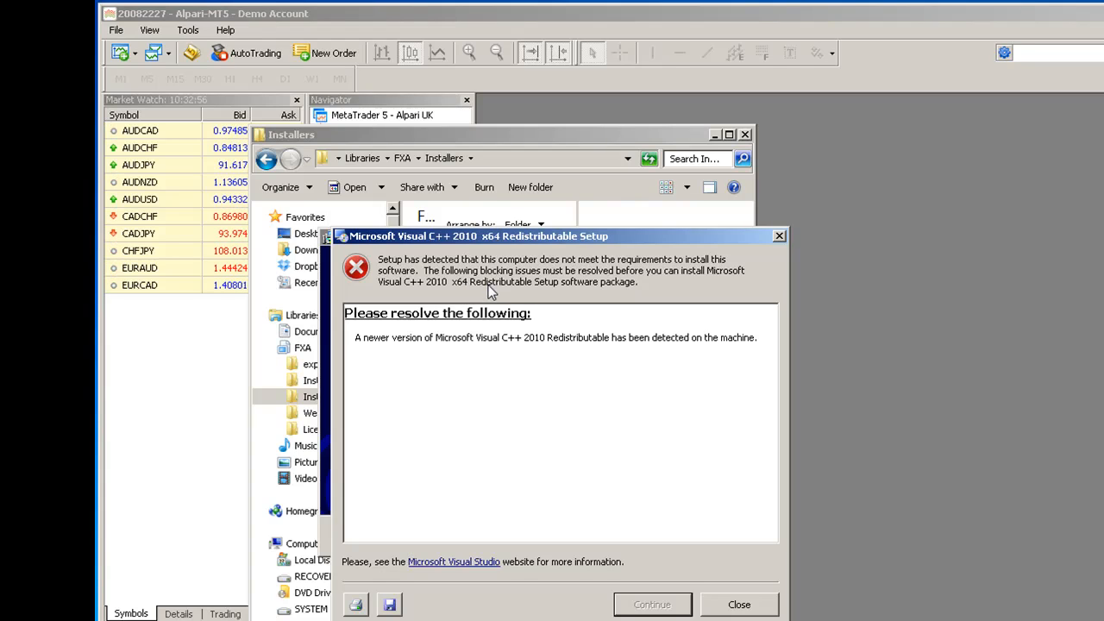
mouse_move(504, 293)
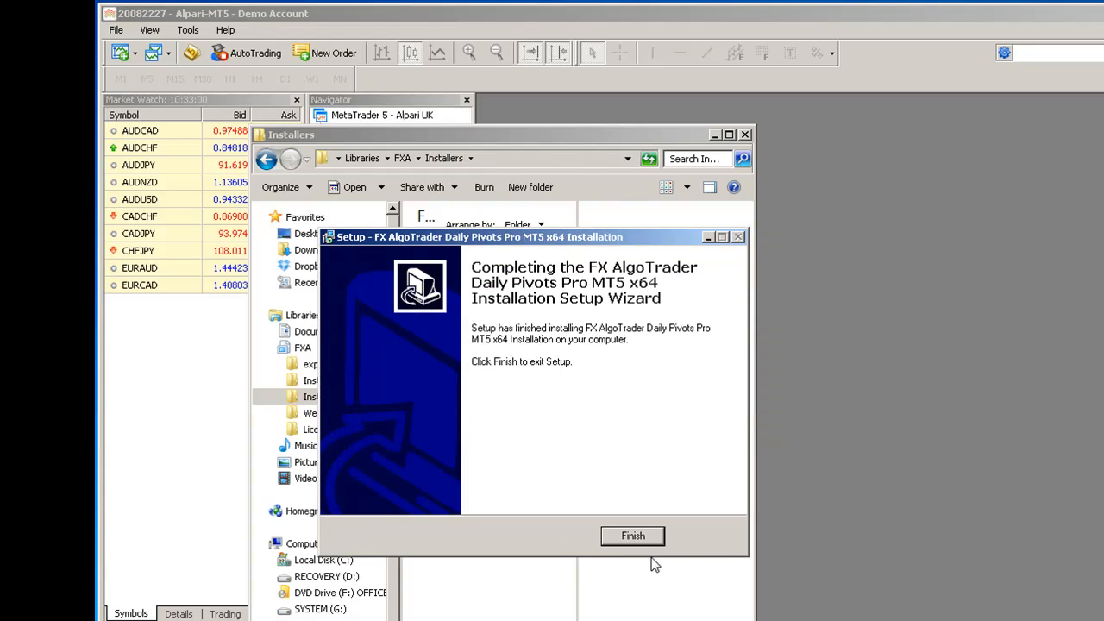
mouse_move(587, 546)
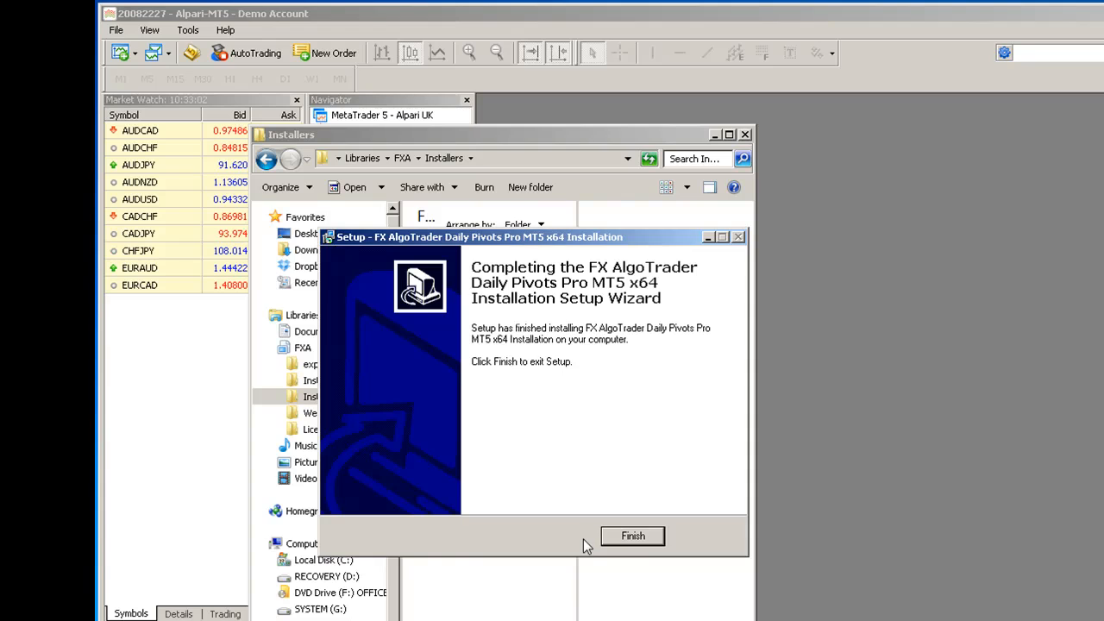
left_click(632, 535)
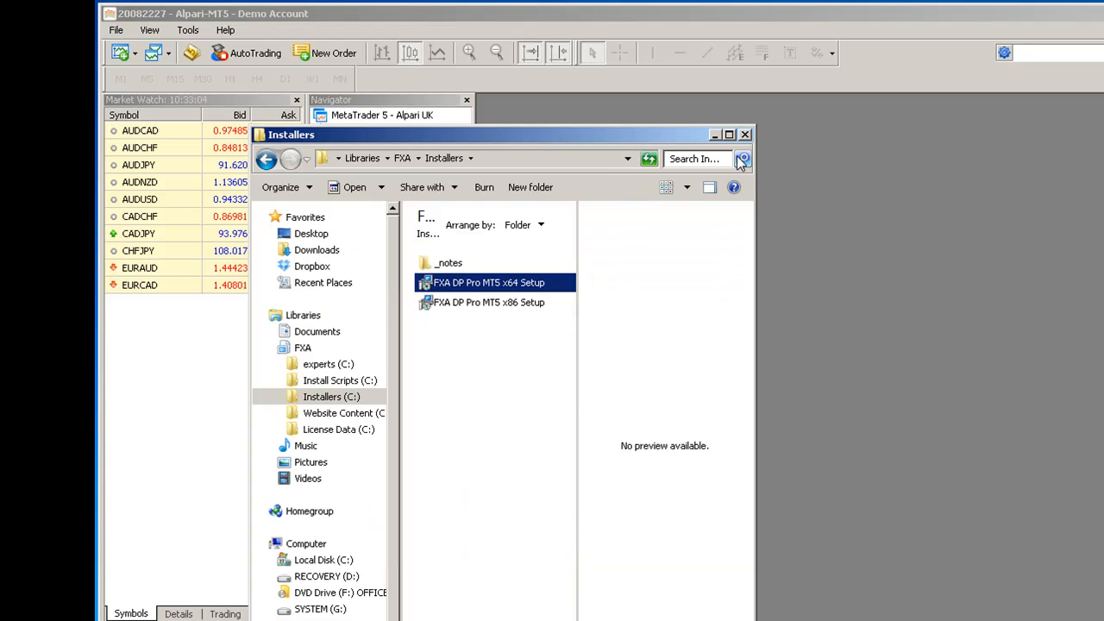
left_click(745, 134)
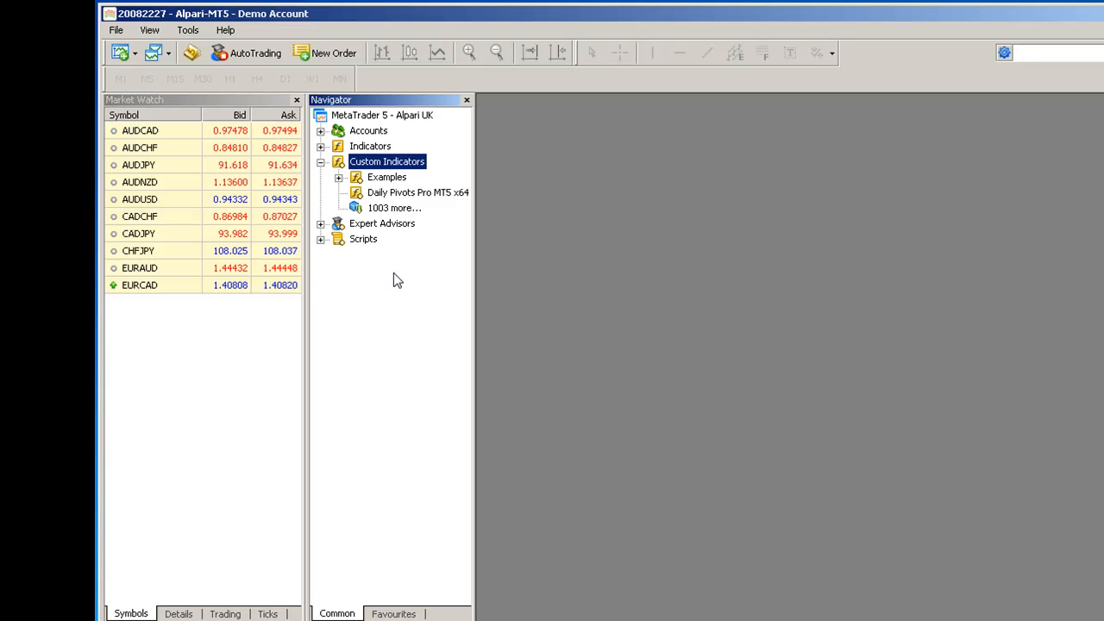
- Create a new AUDJPY chart from the File menu
left_click(114, 30)
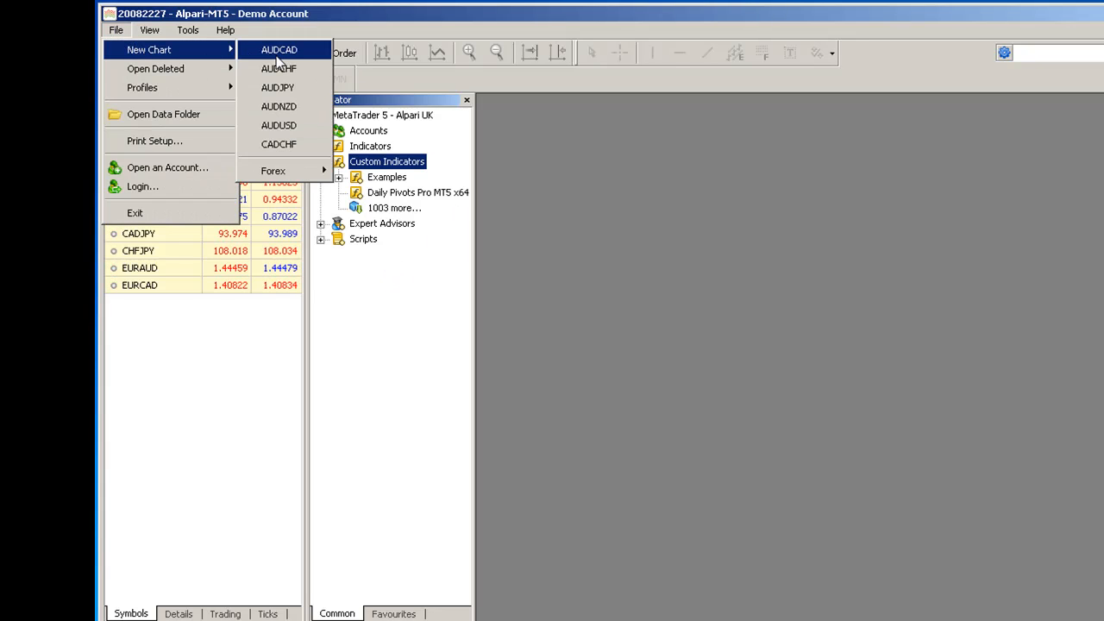
left_click(276, 86)
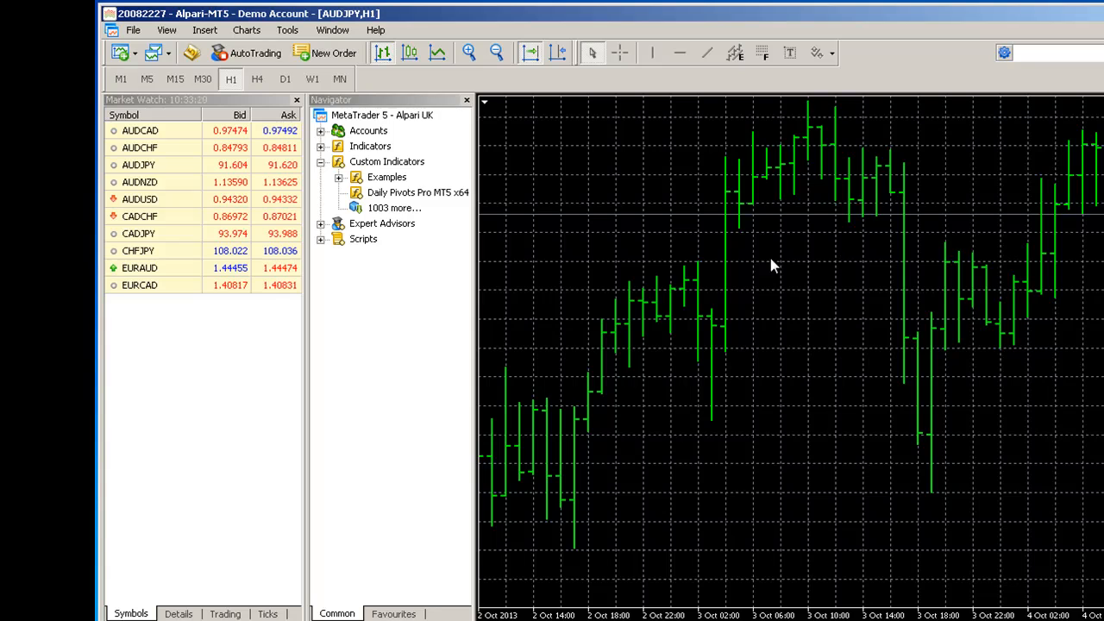
- Apply Daily Pivots Pro MT5 x64 to the chart with DLL imports allowed and Ref/ID inputs confirmed
left_click(418, 192)
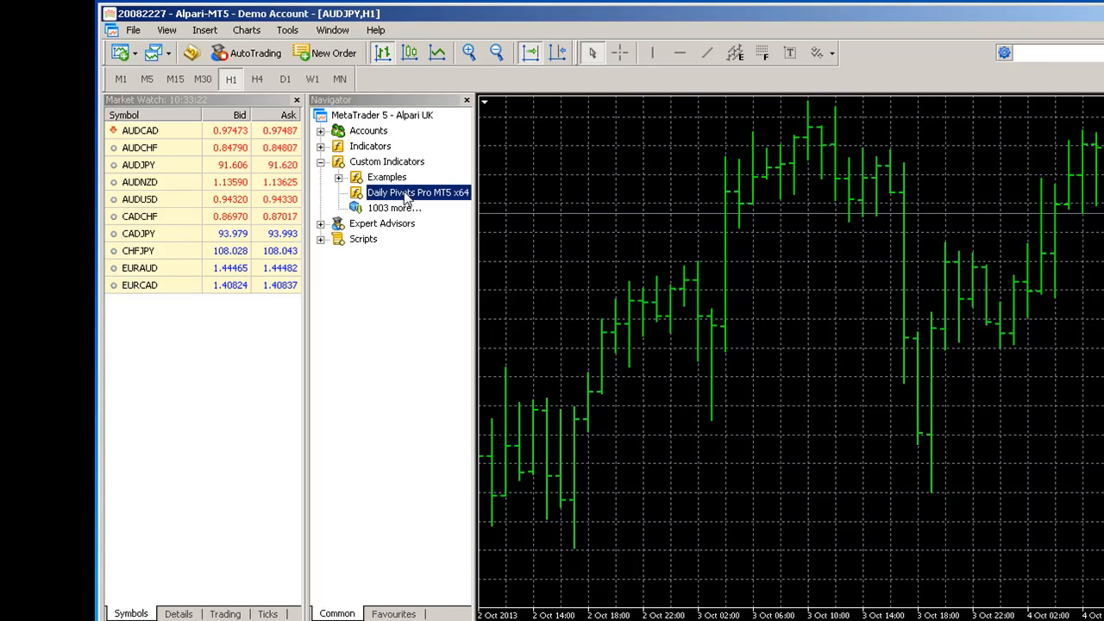
double_click(417, 193)
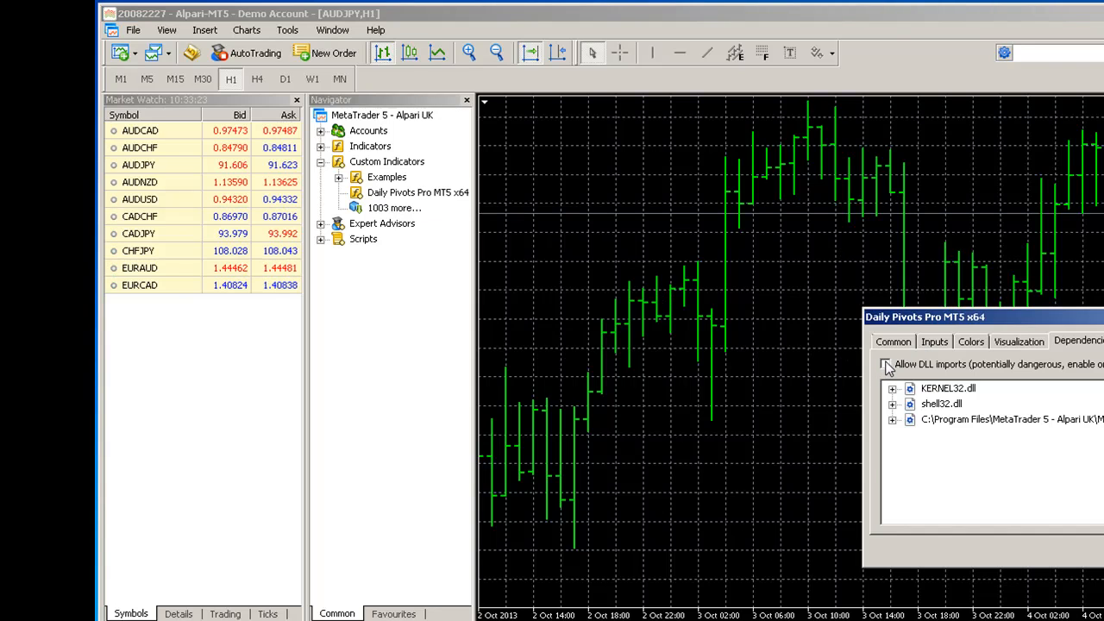
left_click(883, 362)
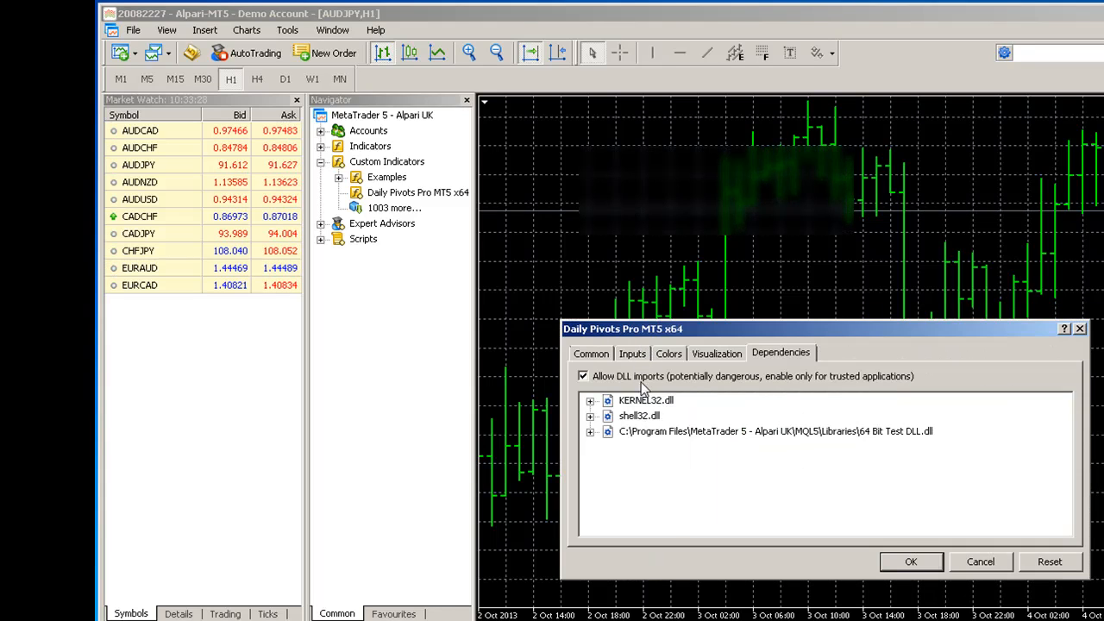
left_click(631, 352)
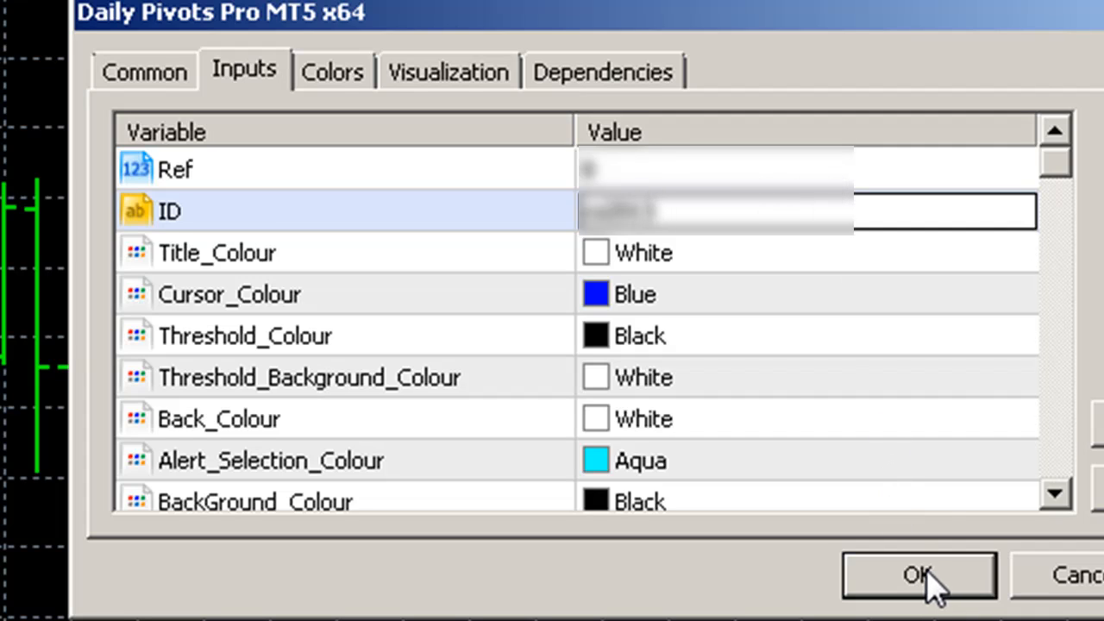
left_click(918, 577)
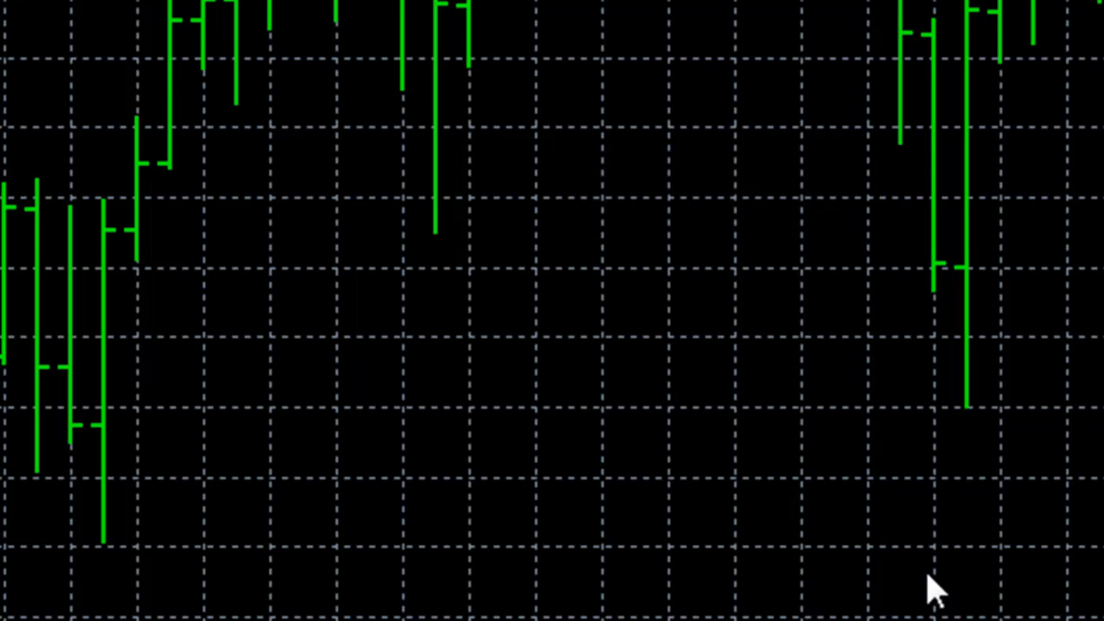
mouse_move(932, 587)
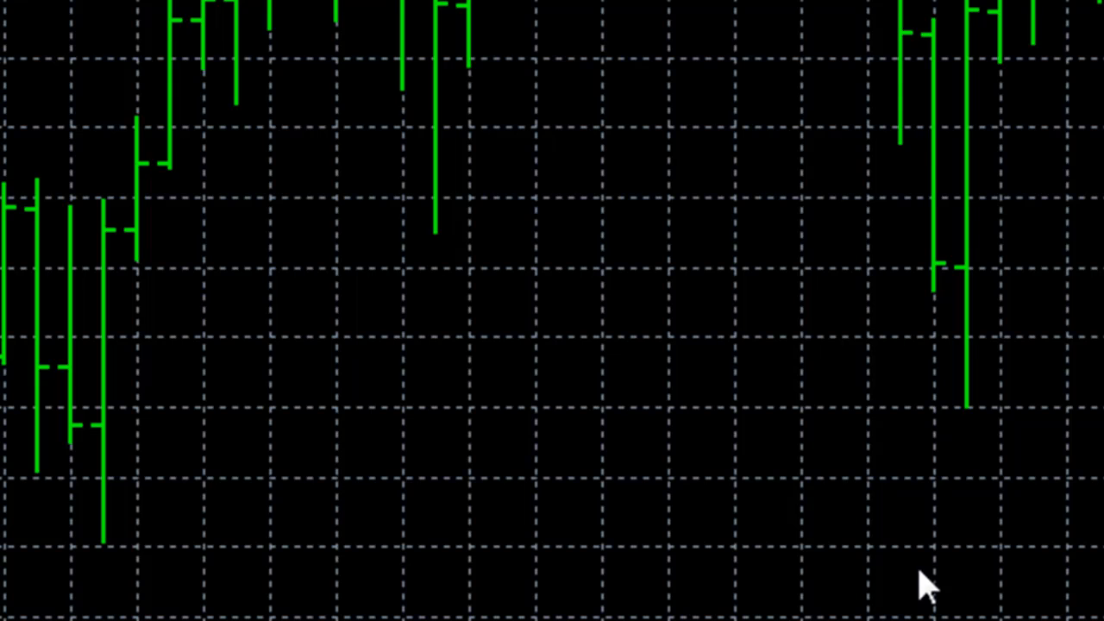
mouse_move(448, 48)
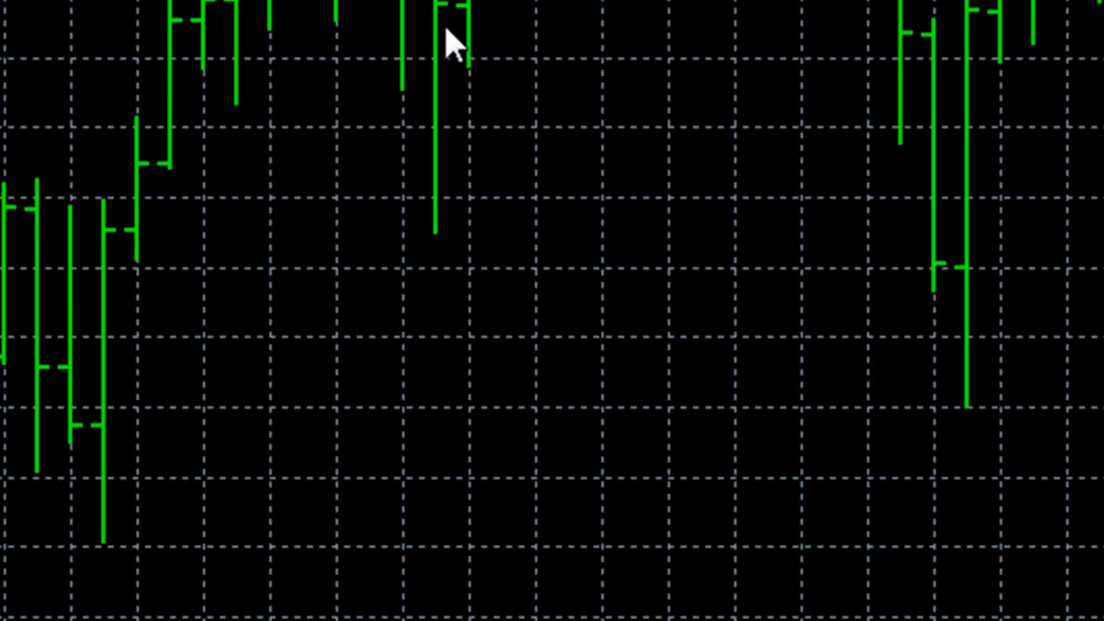